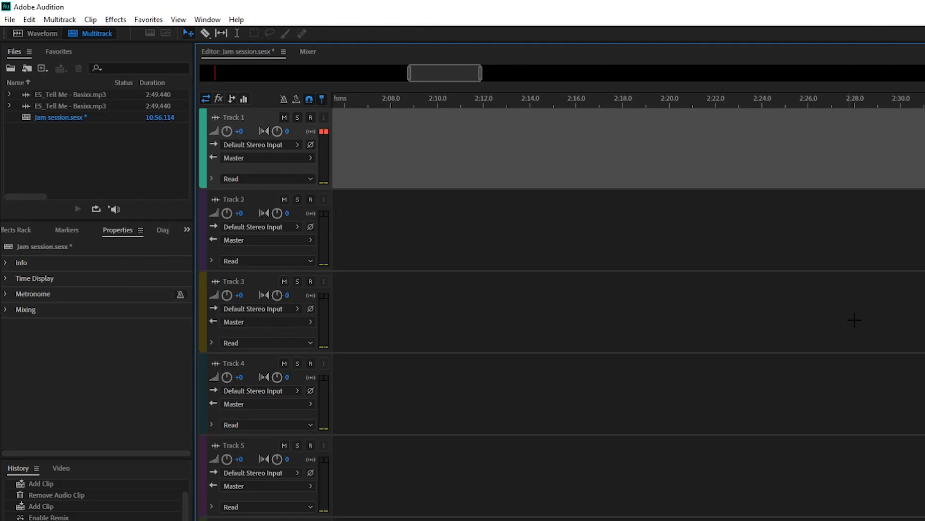
mouse_move(708, 259)
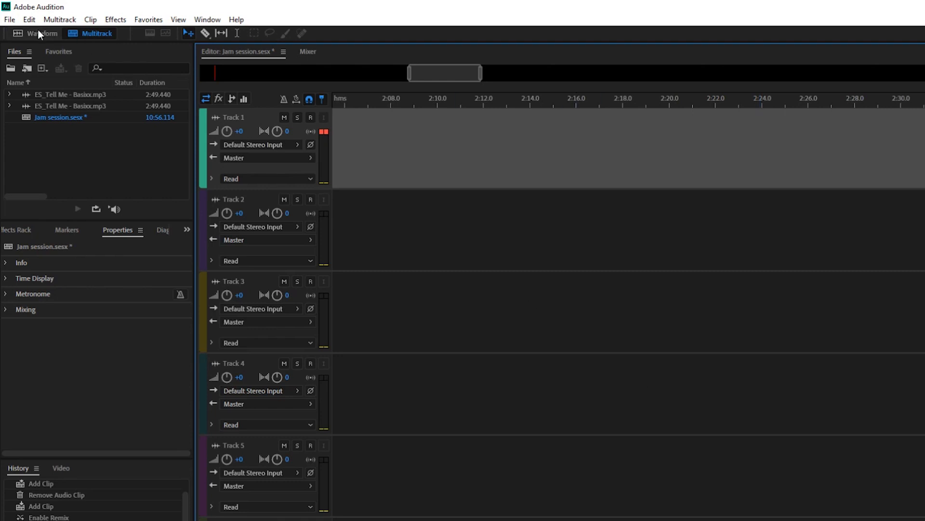
Show the Properties panel with the Remix group for the Tell Me clip on Track 1.
click(9, 19)
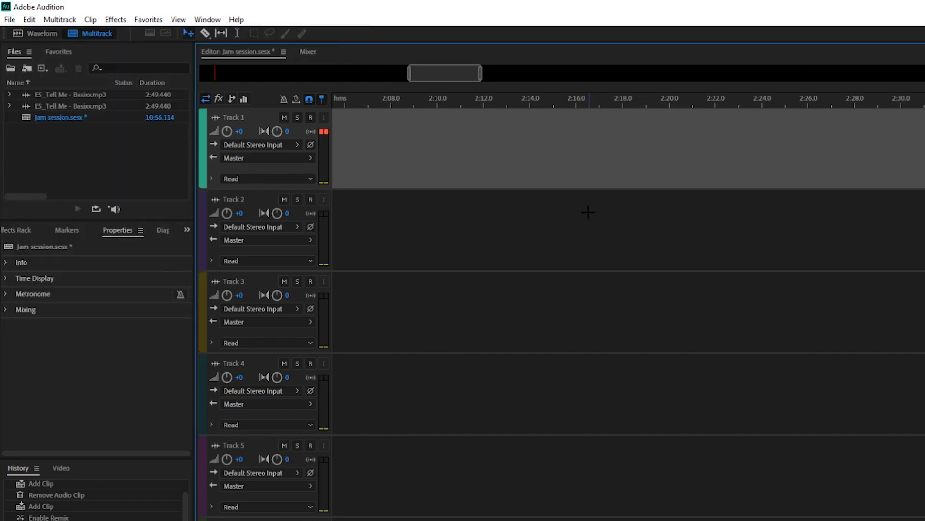
mouse_move(779, 174)
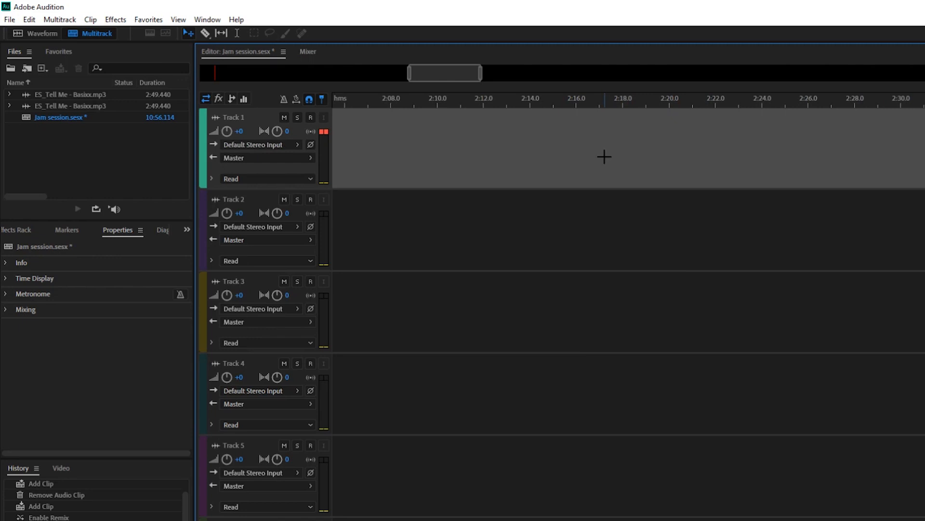
mouse_move(695, 180)
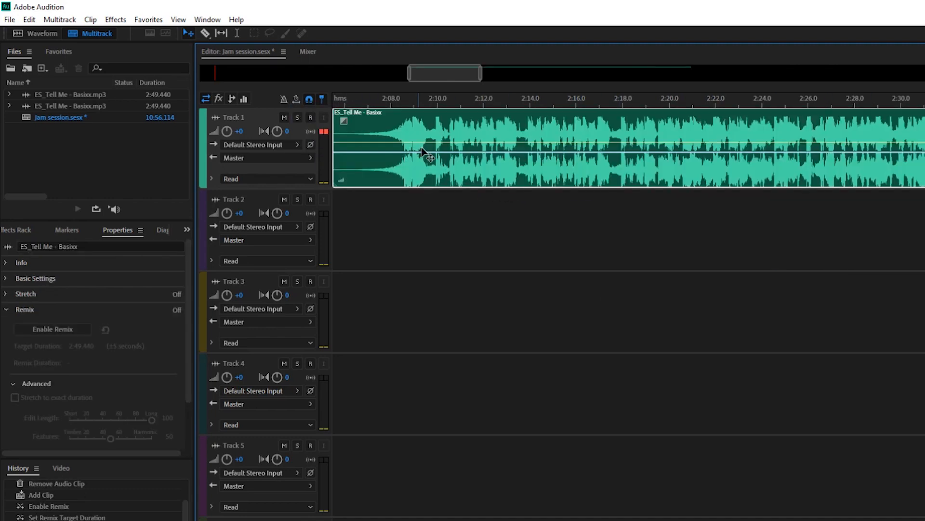
mouse_move(555, 222)
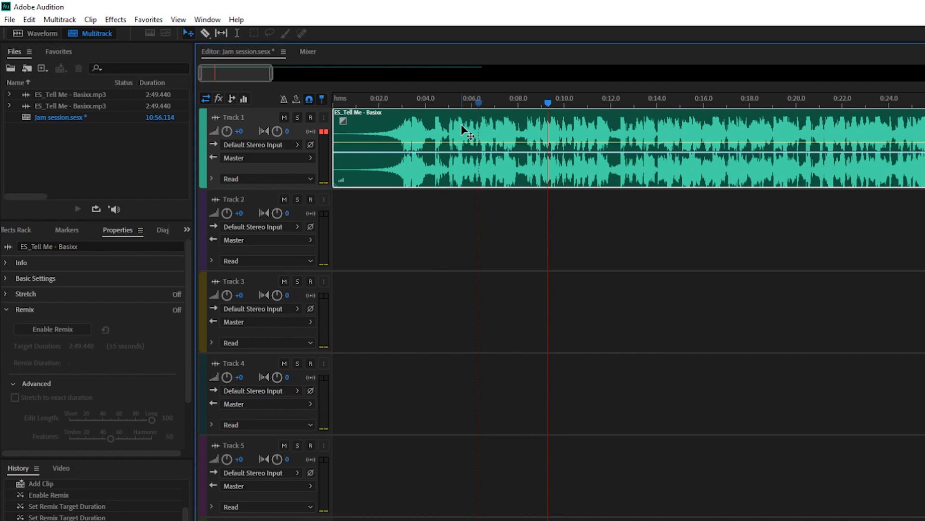
mouse_move(624, 155)
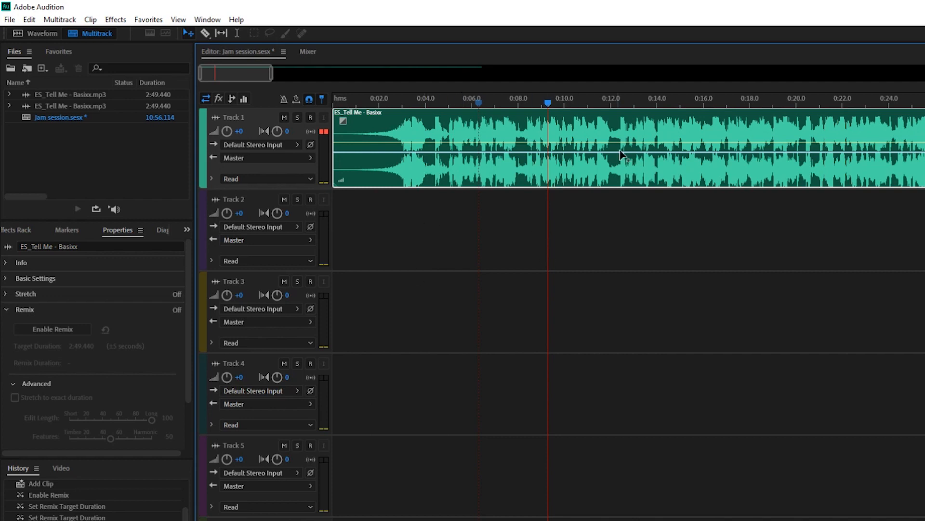
mouse_move(146, 232)
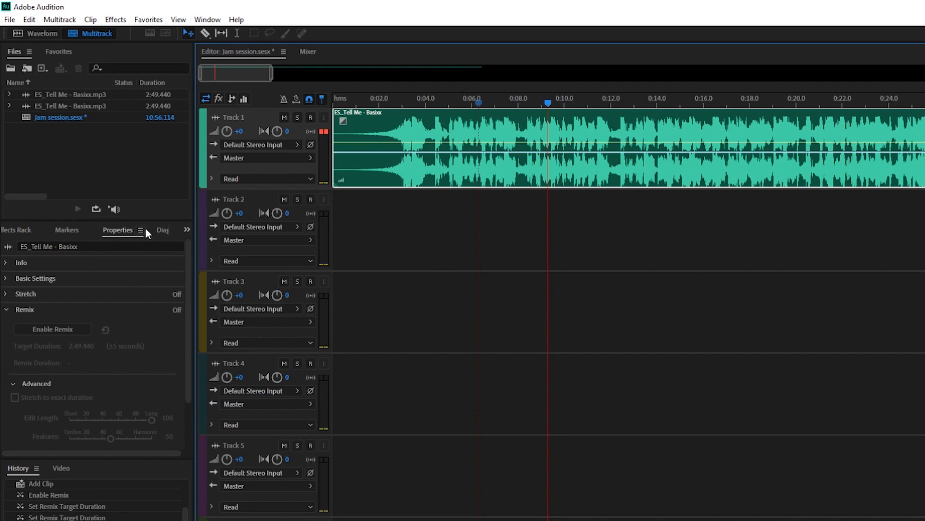
mouse_move(110, 257)
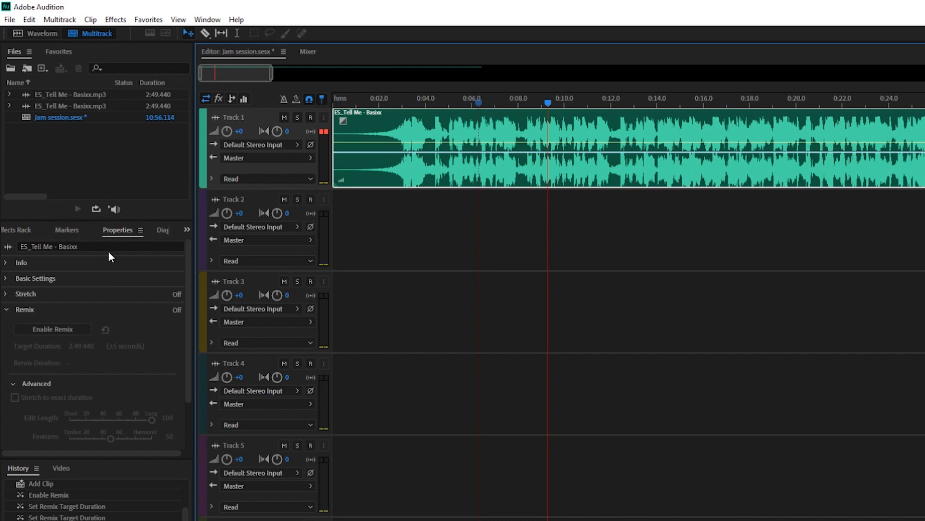
mouse_move(233, 64)
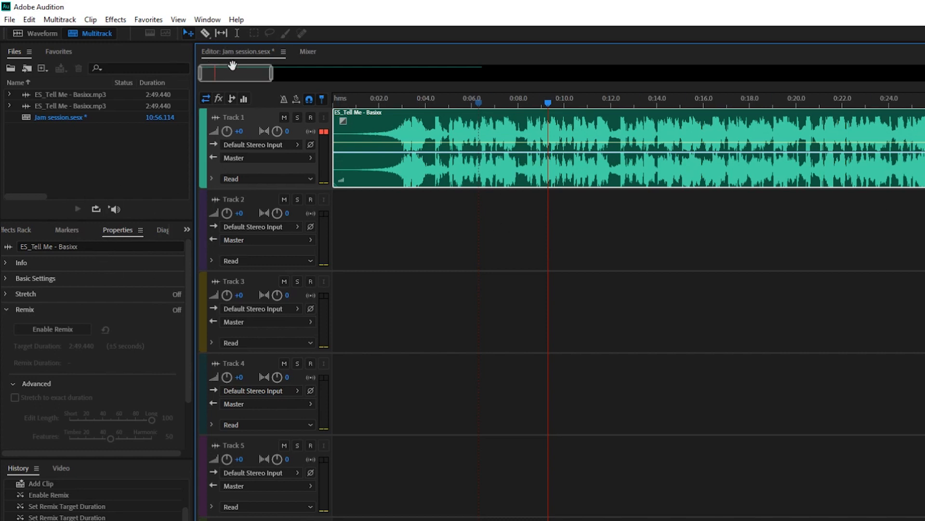
click(207, 19)
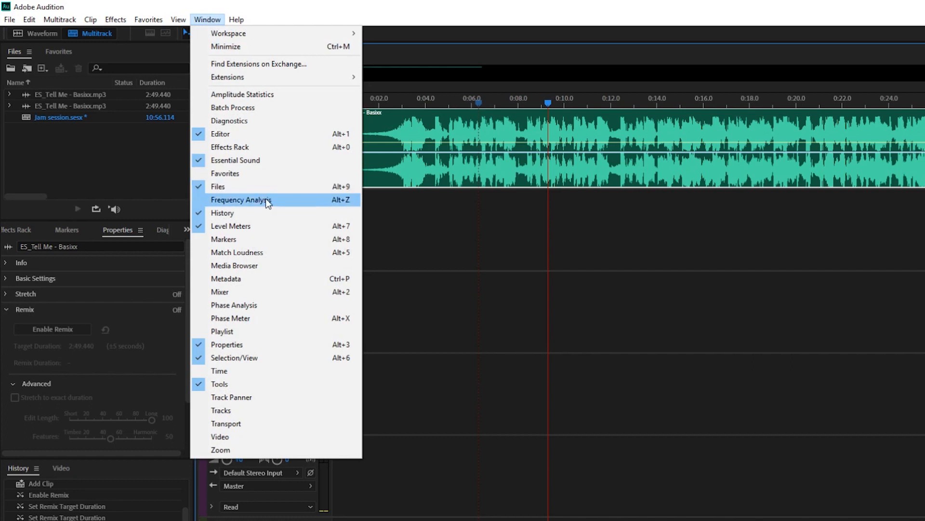
mouse_move(244, 349)
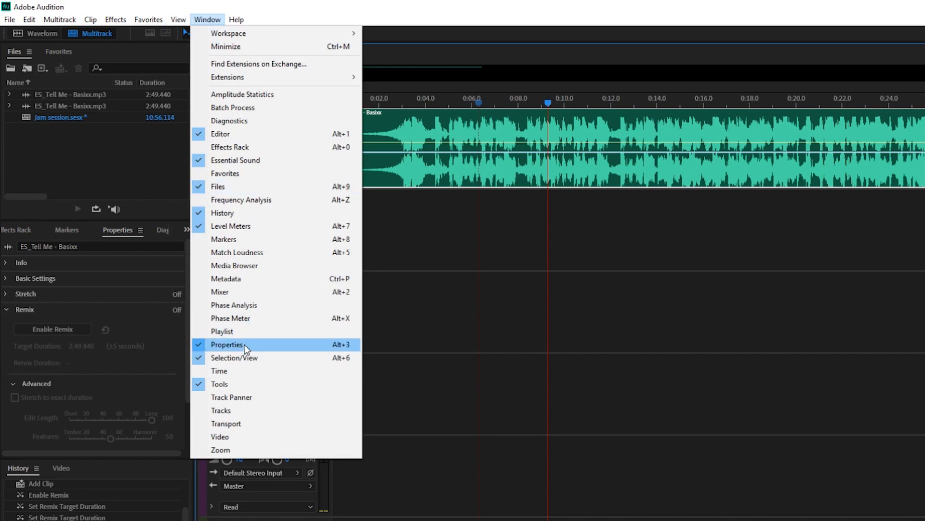
click(227, 344)
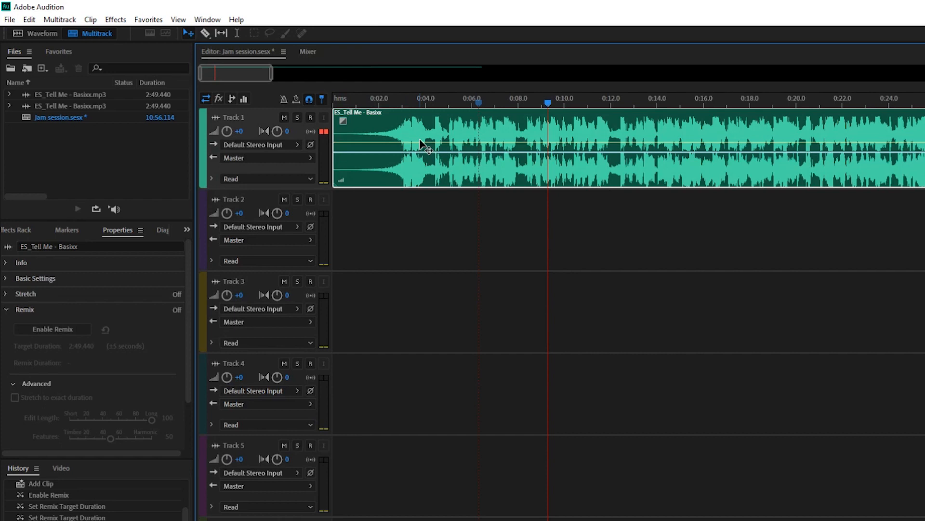
mouse_move(395, 162)
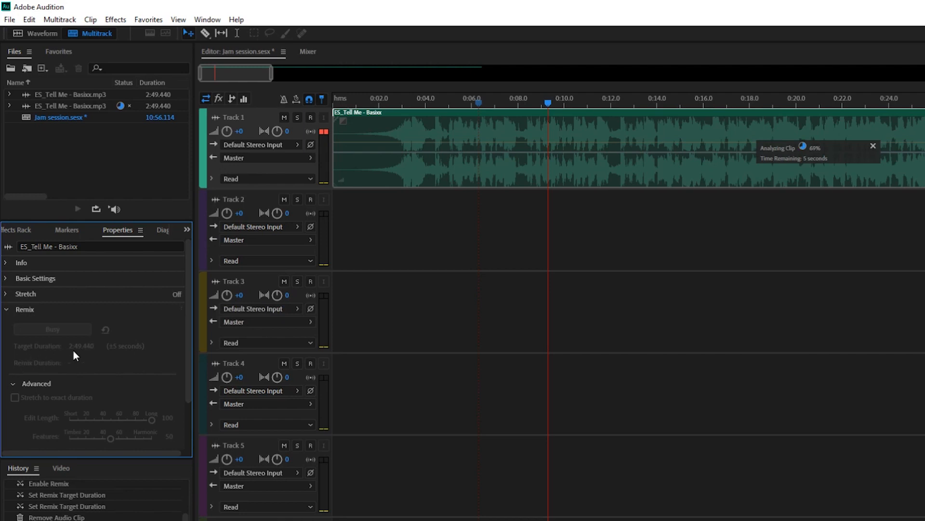
mouse_move(81, 346)
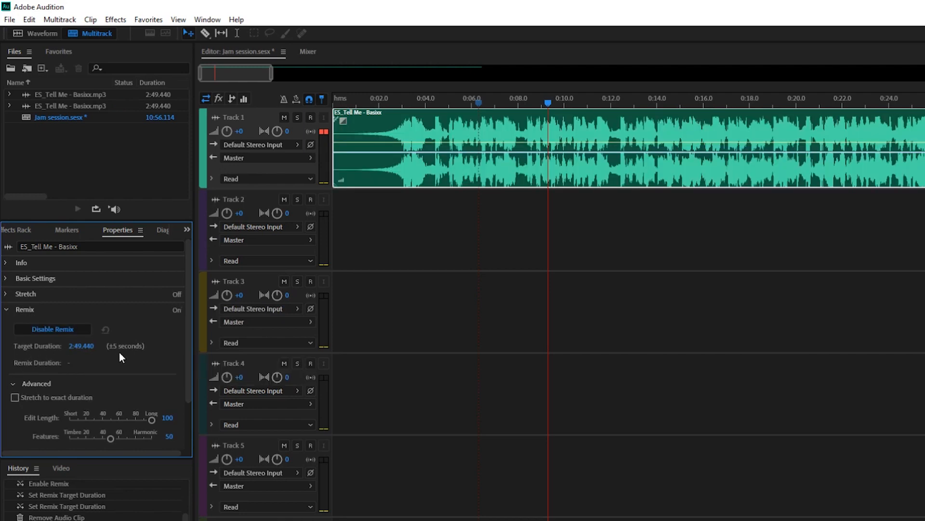
mouse_move(125, 346)
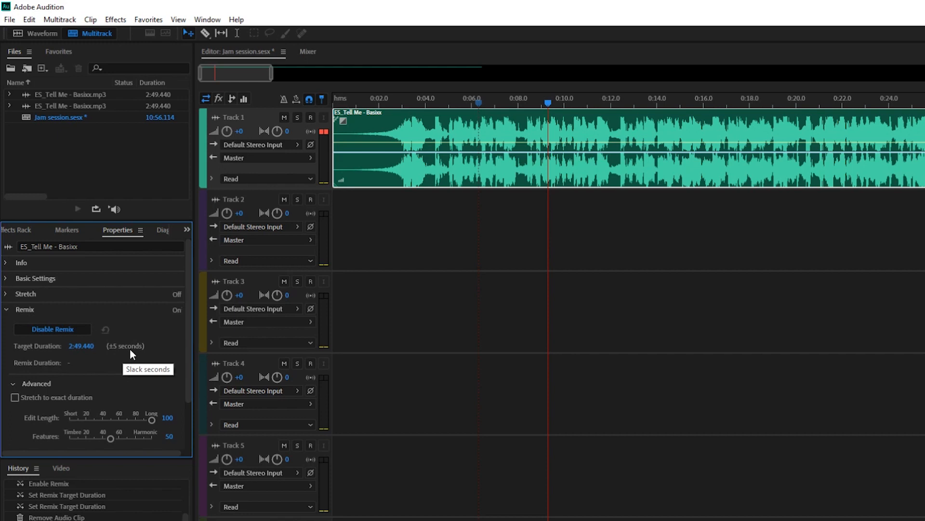
mouse_move(131, 354)
text(1)
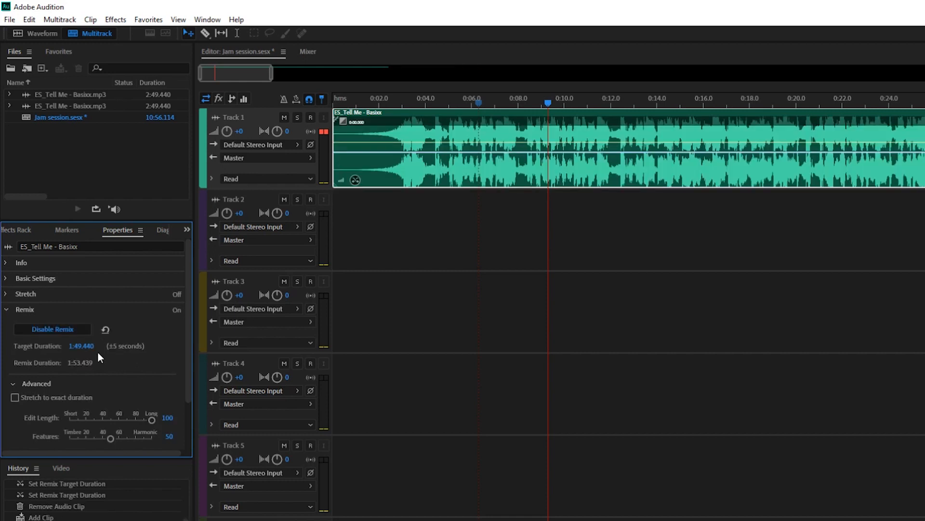
mouse_move(80, 362)
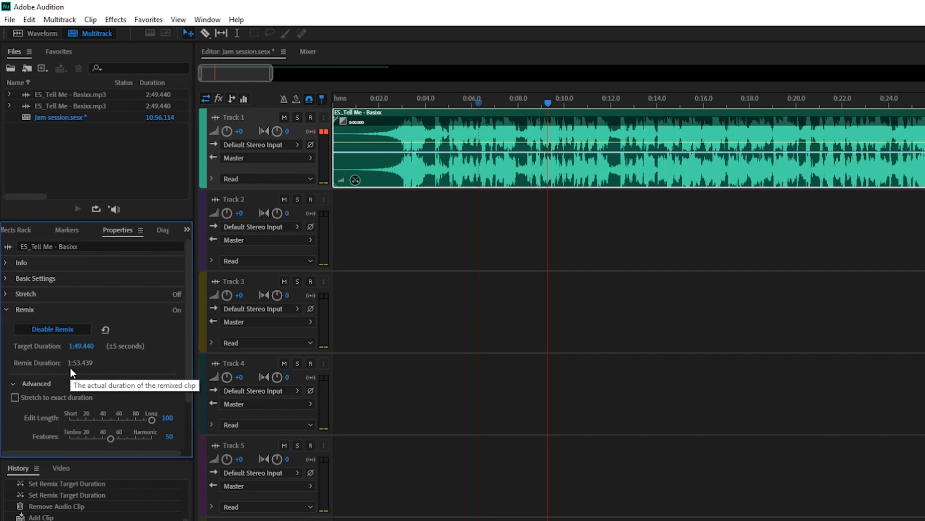
mouse_move(539, 276)
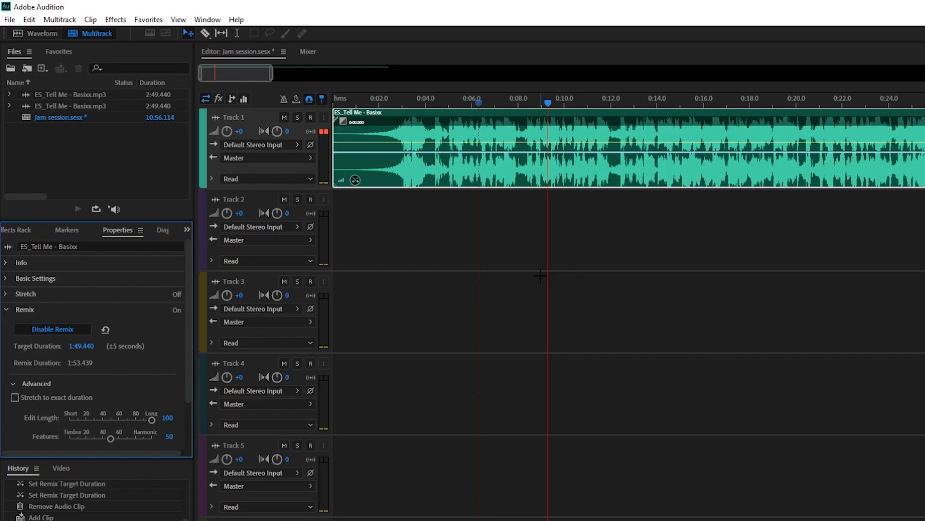
mouse_move(564, 290)
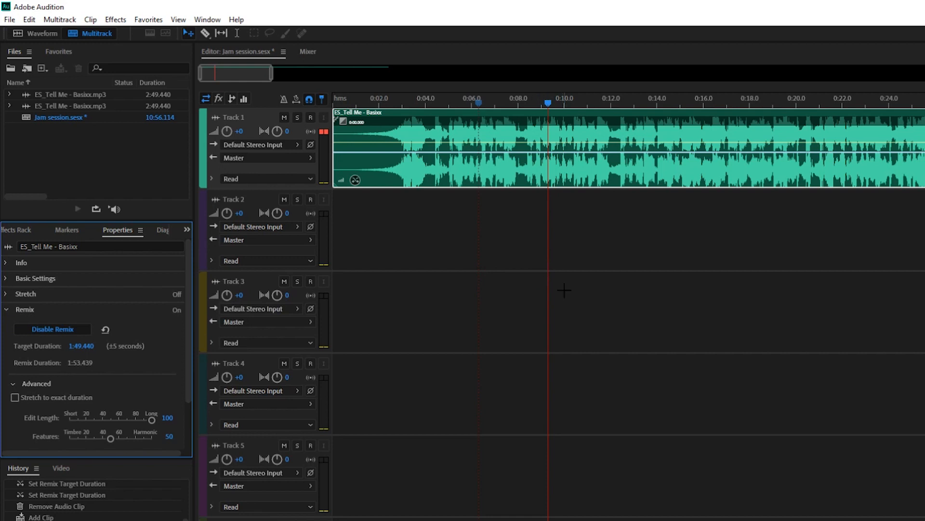
mouse_move(522, 122)
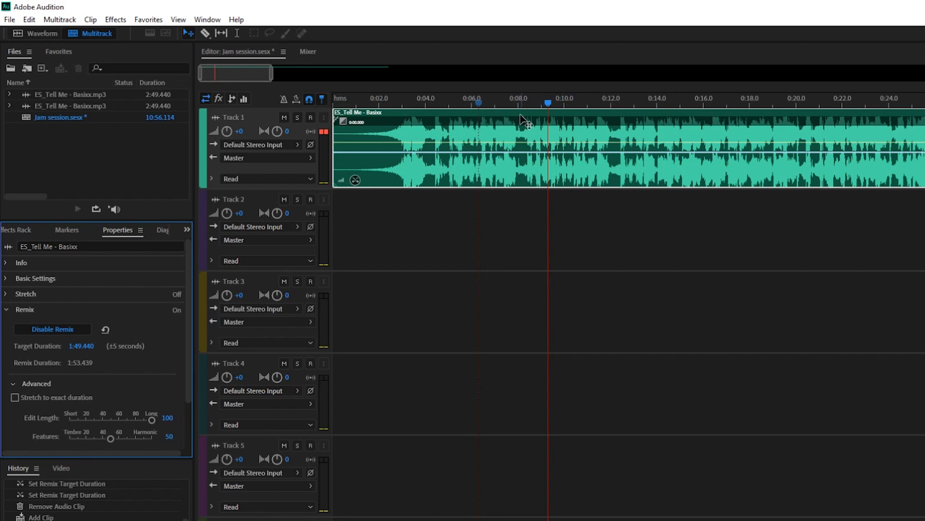
drag(236, 73, 304, 73)
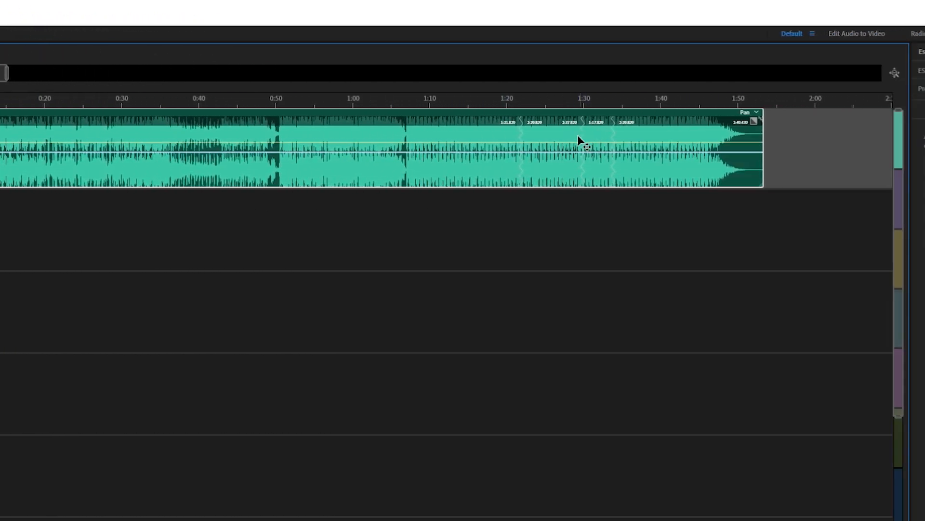
mouse_move(529, 224)
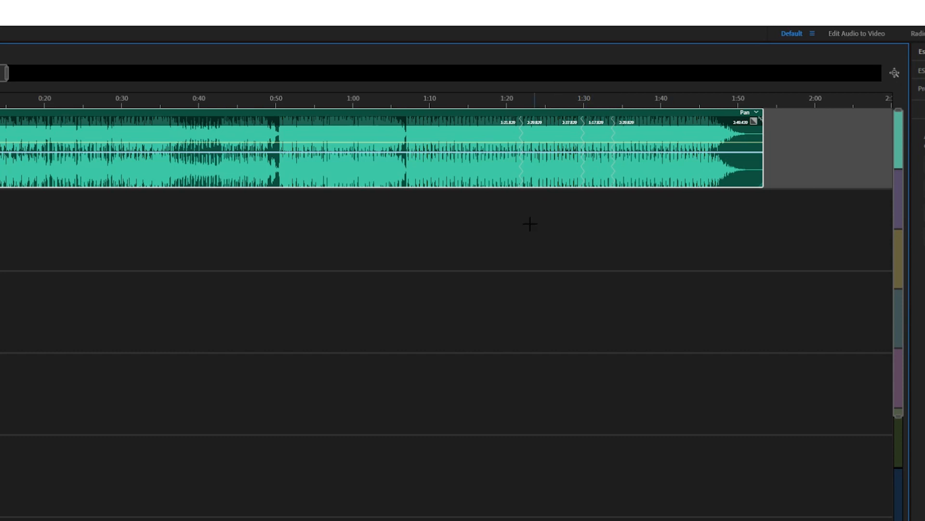
click(511, 98)
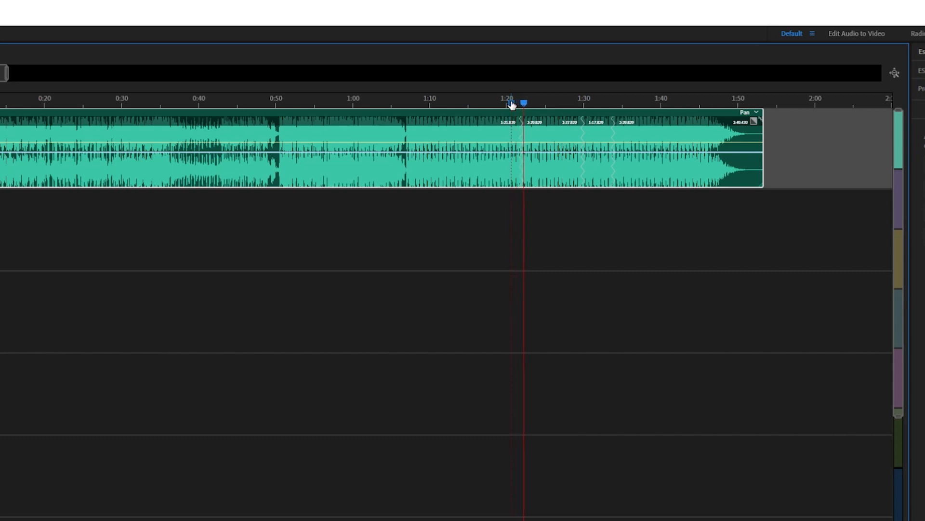
click(573, 99)
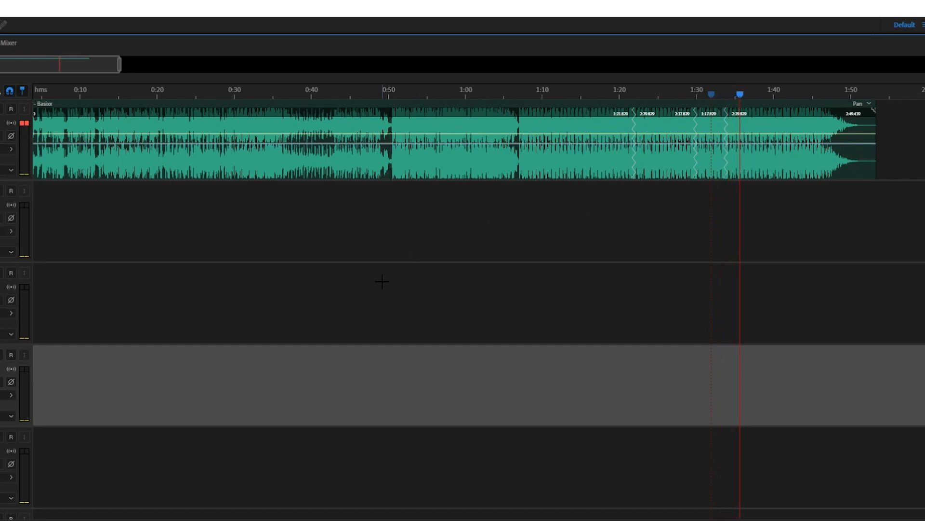
mouse_move(87, 309)
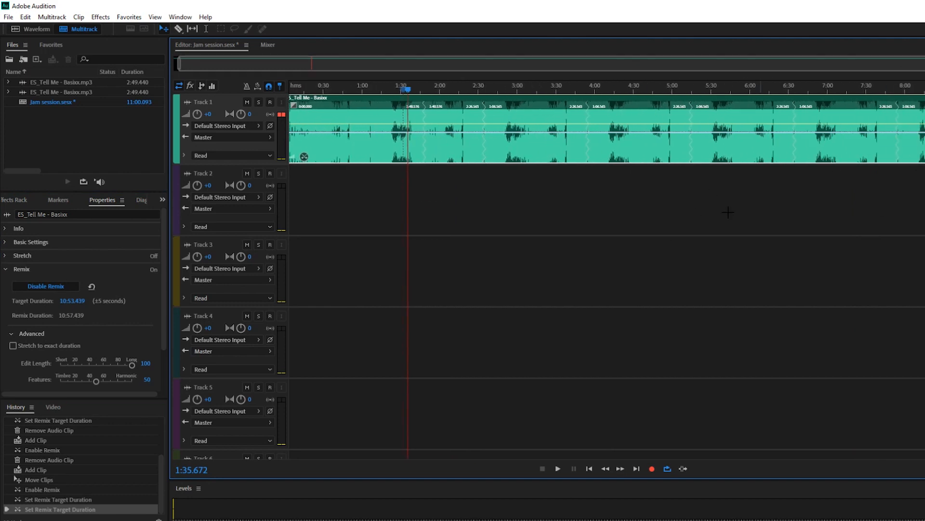
mouse_move(742, 241)
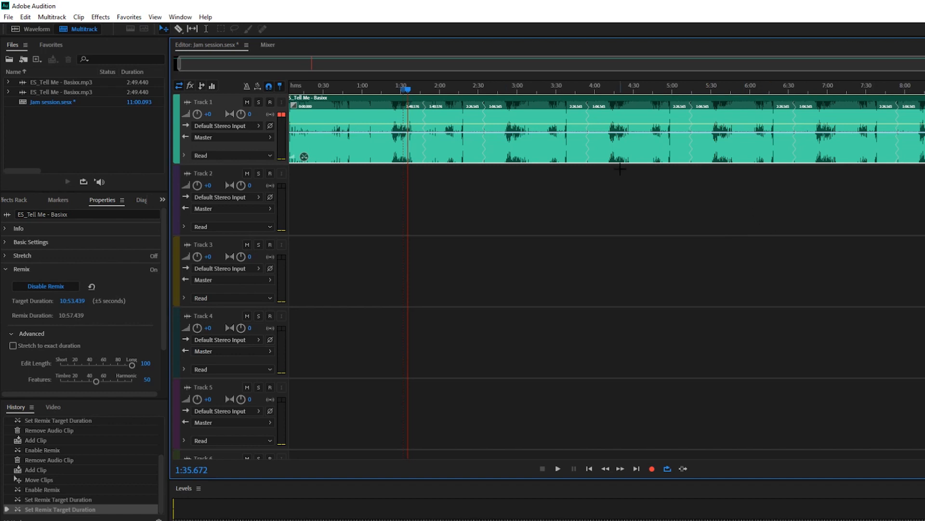
mouse_move(580, 93)
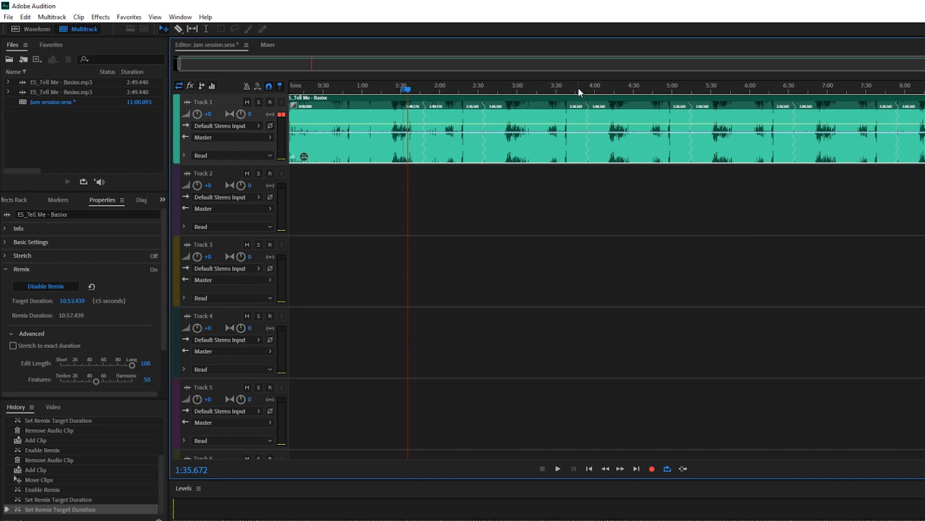
Audition the 10:57.439 remix from about 3:50 on the ruler, then stop playback.
click(557, 468)
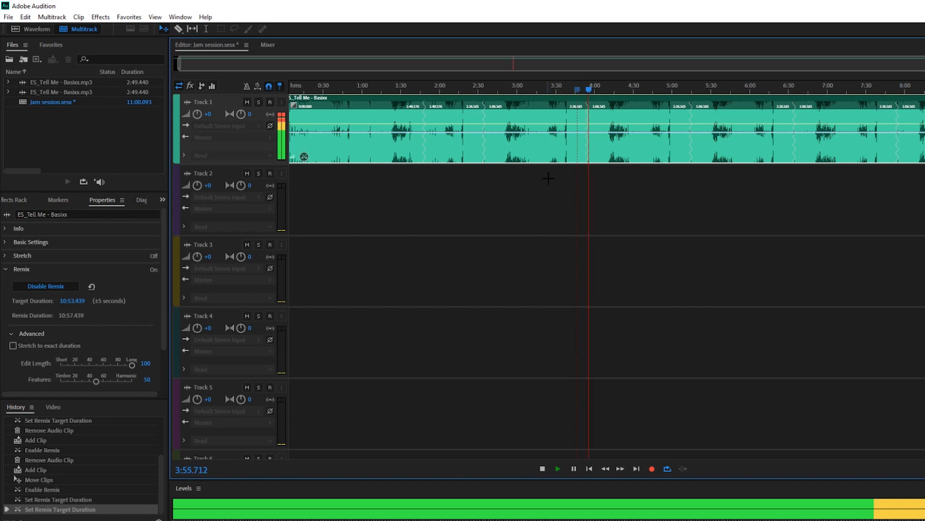
click(542, 469)
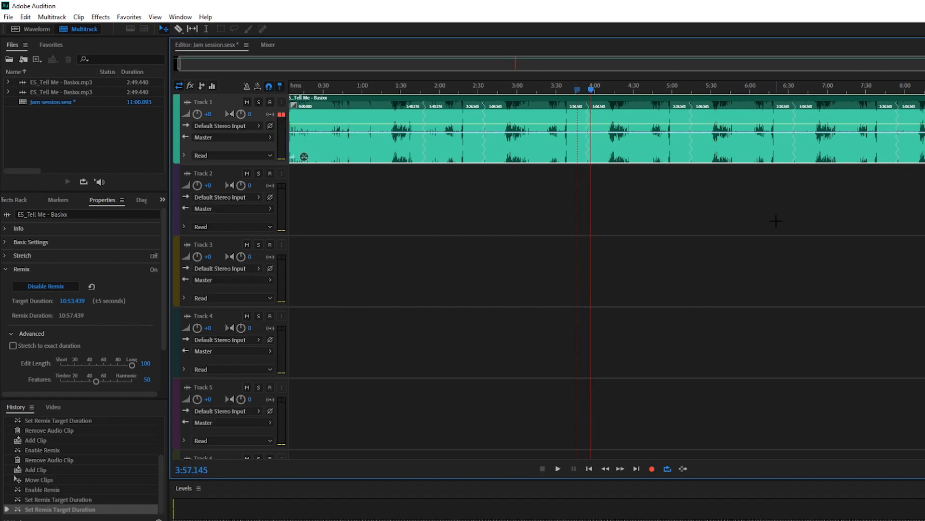